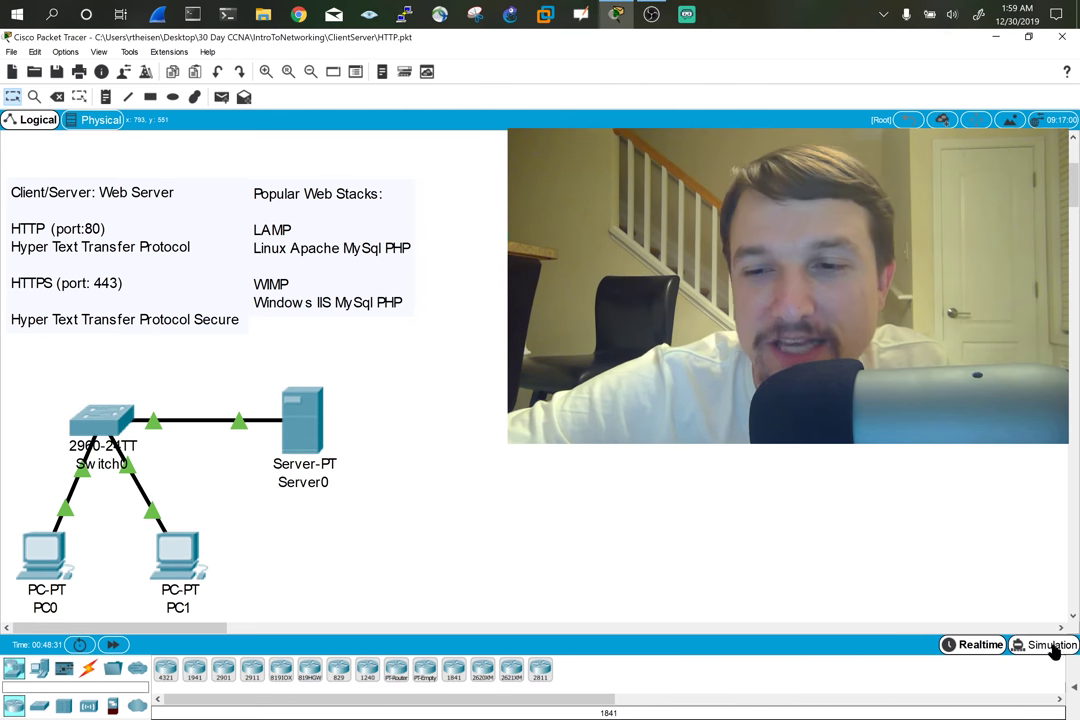
Switch Packet Tracer from Realtime to Simulation mode.
{"action": "left_click", "coordinate": [1042, 644]}
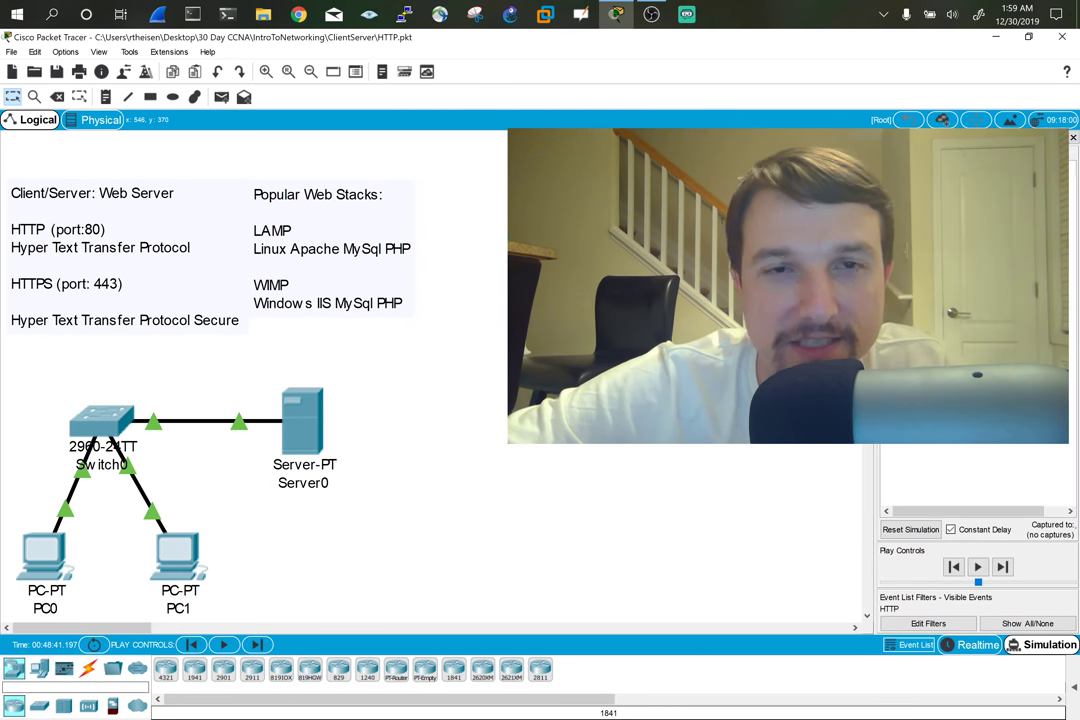
{"action": "mouse_move", "coordinate": [304, 432]}
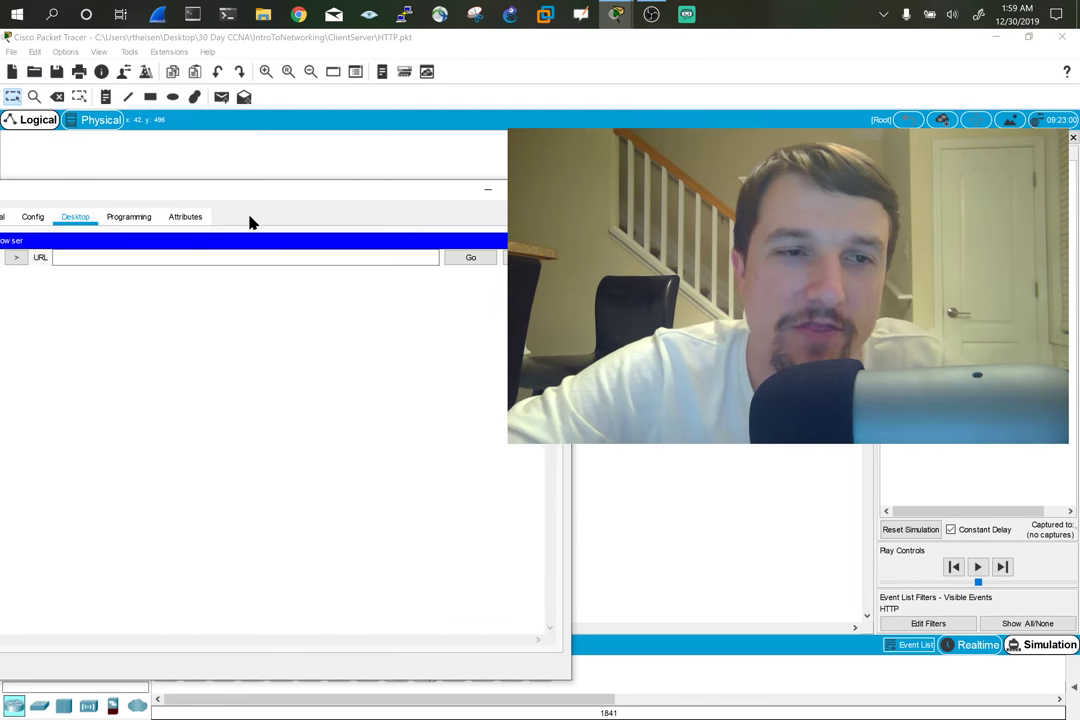
Enter the server address beginning '192' in PC0's browser URL field.
{"action": "type", "text": "192"}
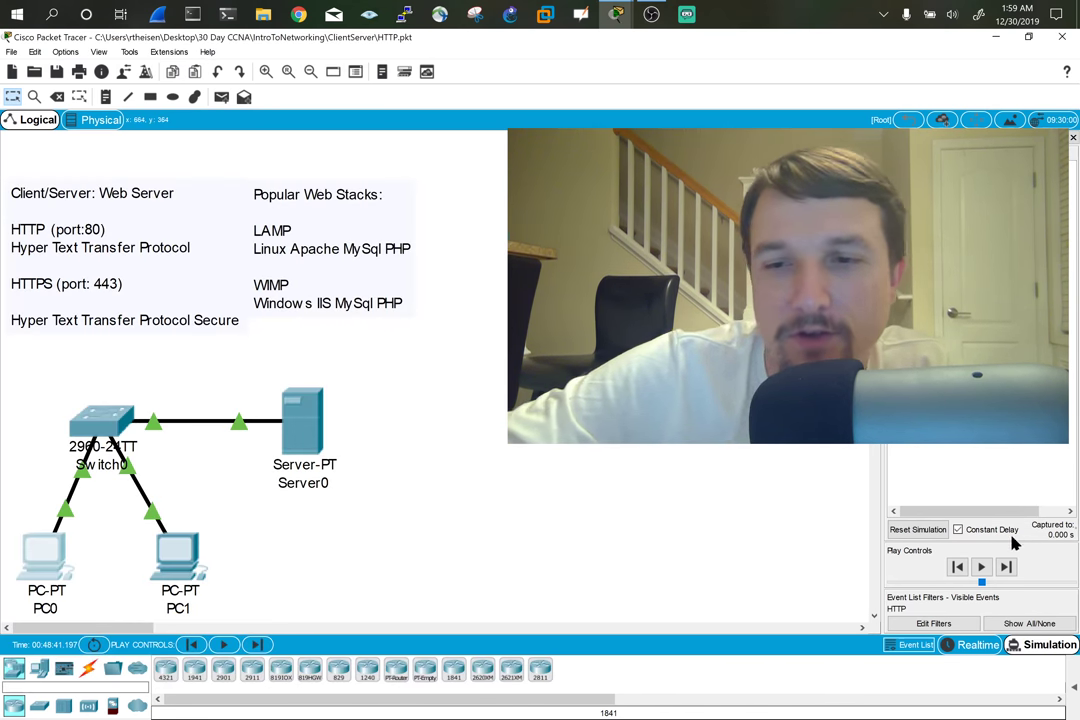
Capture the HTTP request at PC0 and open its PDU Information window.
{"action": "left_click", "coordinate": [1006, 567]}
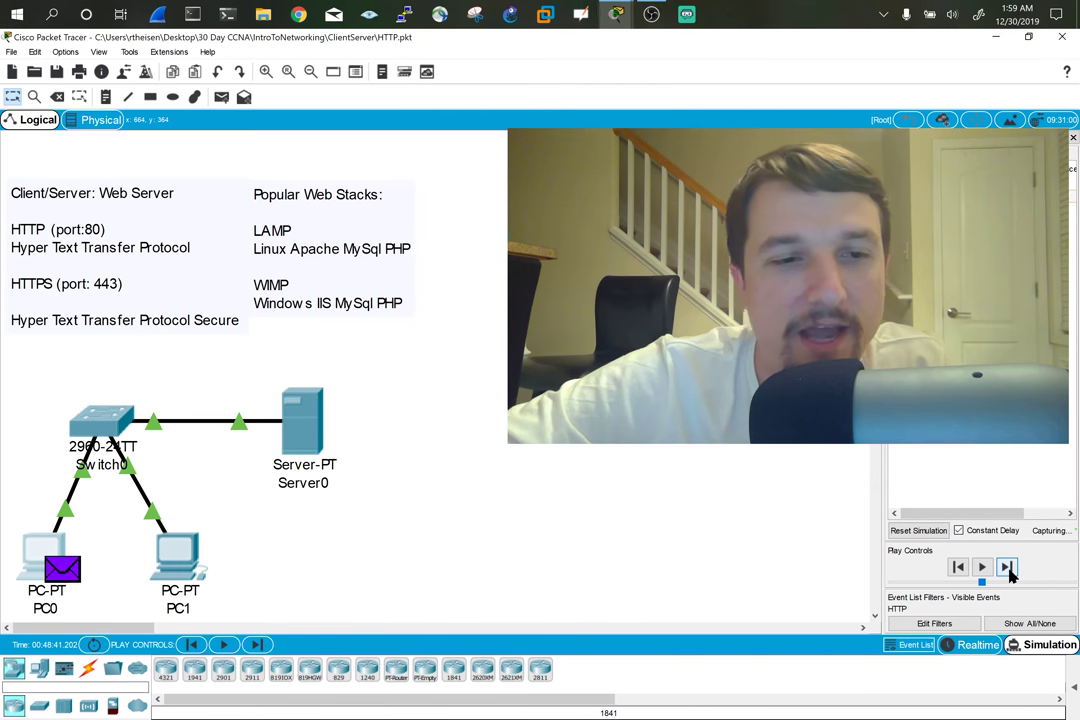
{"action": "left_click", "coordinate": [1007, 567]}
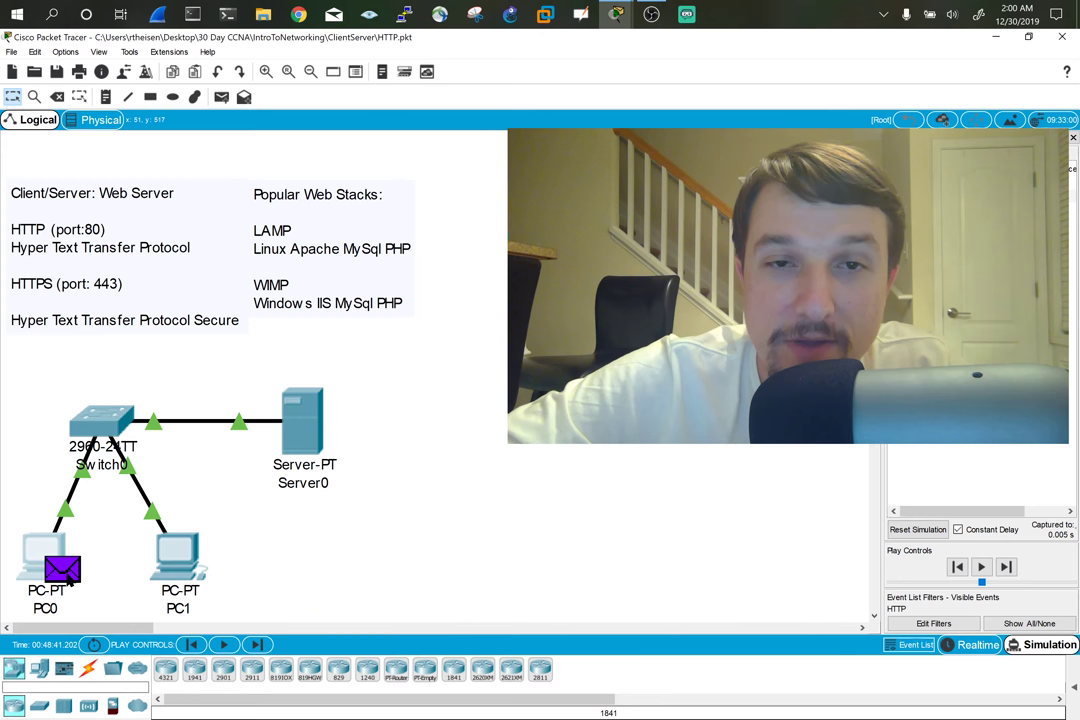
{"action": "left_click", "coordinate": [62, 570]}
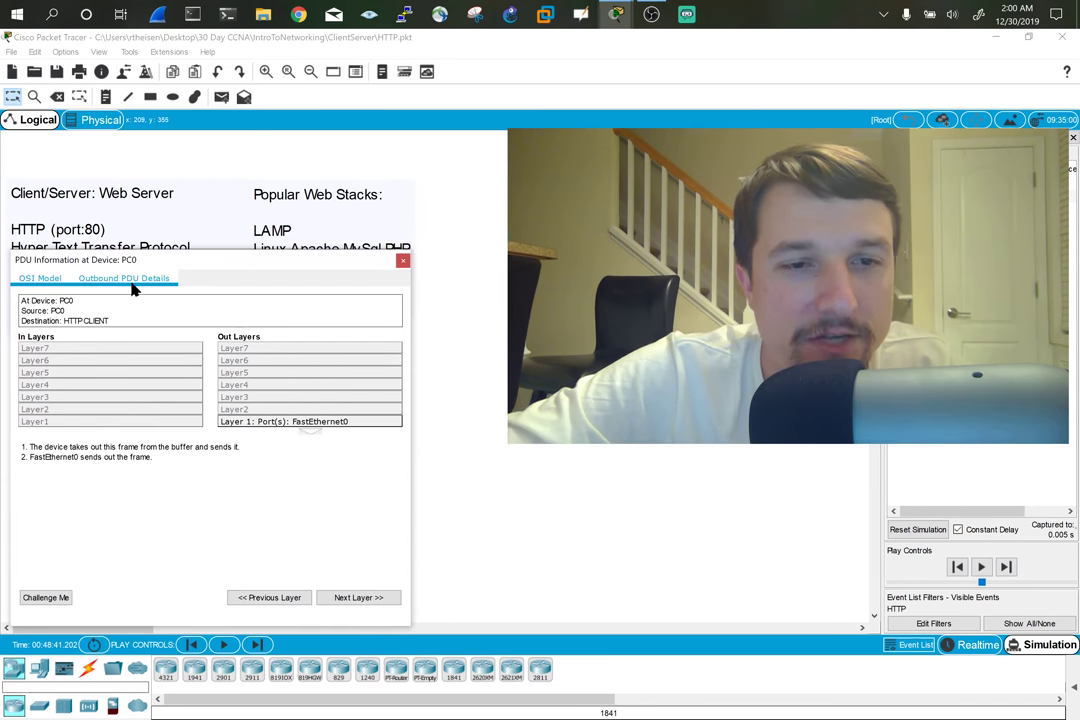
Show Outbound PDU Details: Ethernet and IP headers from 192.168.0.11 to 192.168.0.5.
{"action": "left_click", "coordinate": [124, 278]}
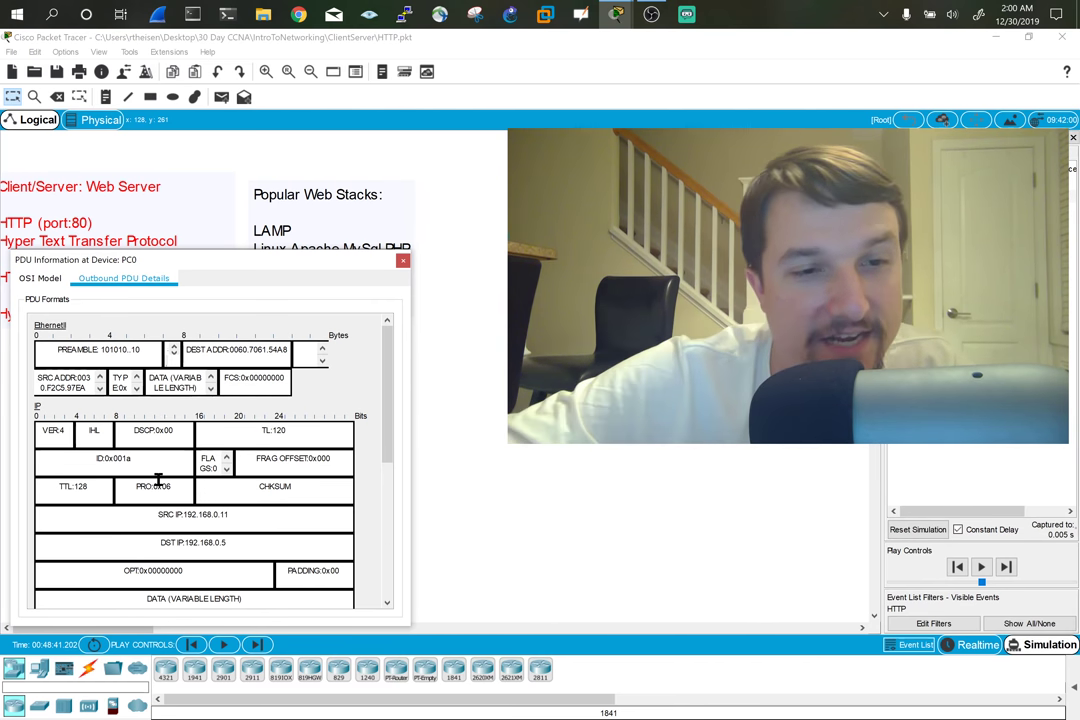
{"action": "scroll", "scroll_direction": "down", "scroll_amount": 3}
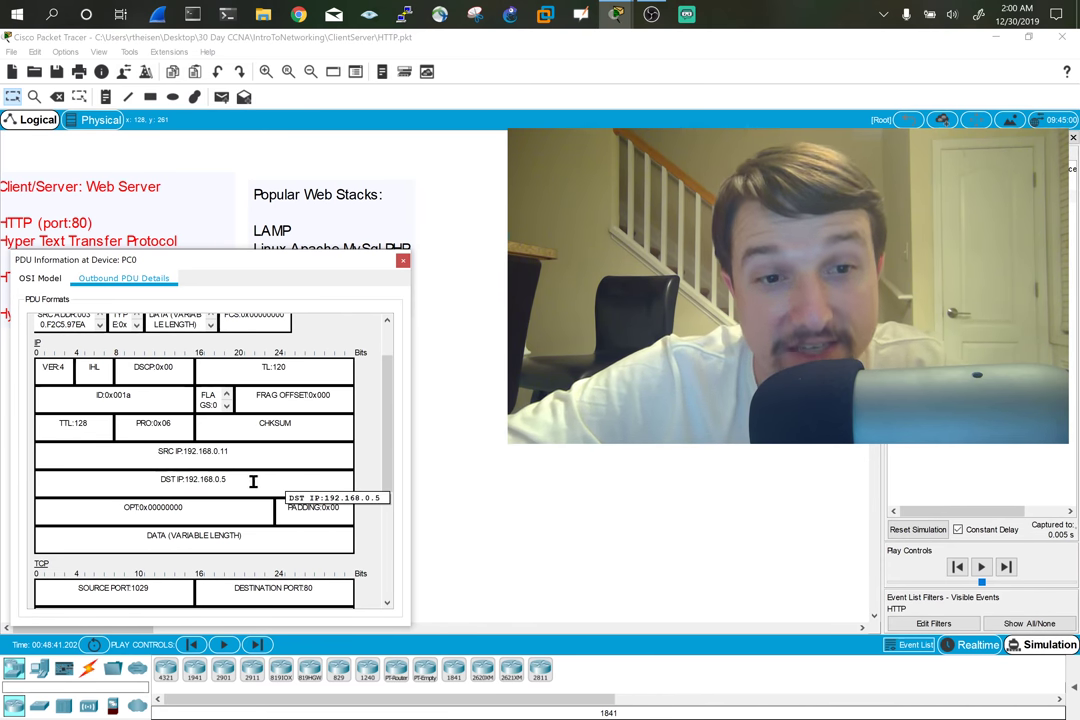
{"action": "scroll", "scroll_direction": "down", "scroll_amount": 3}
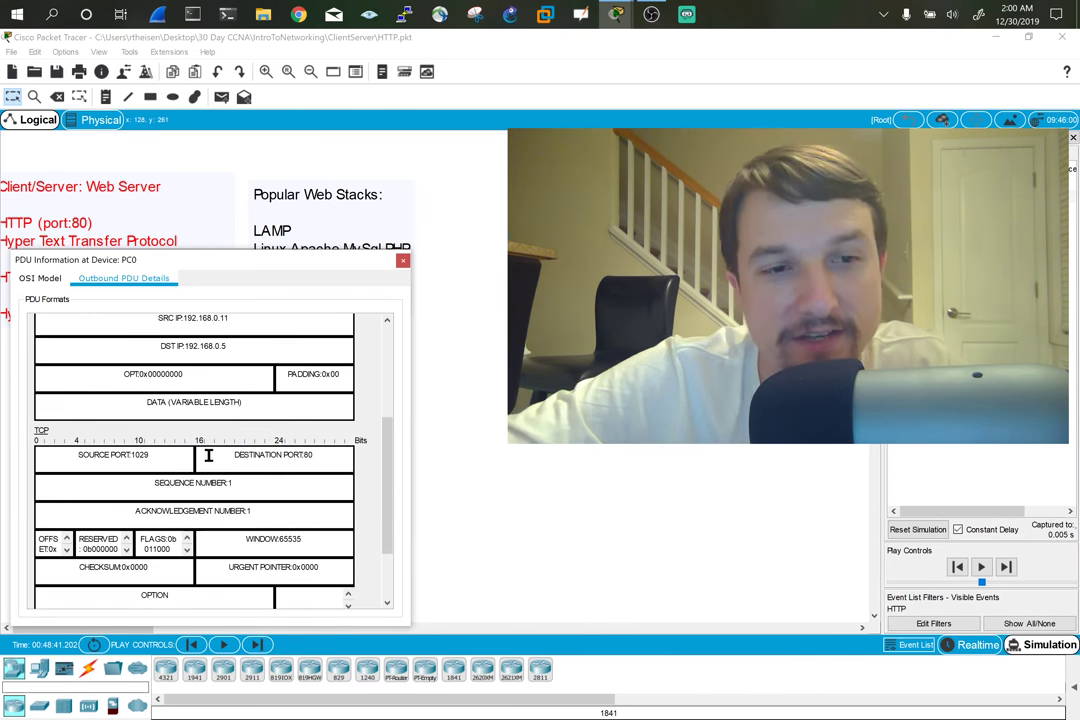
{"action": "mouse_move", "coordinate": [255, 460]}
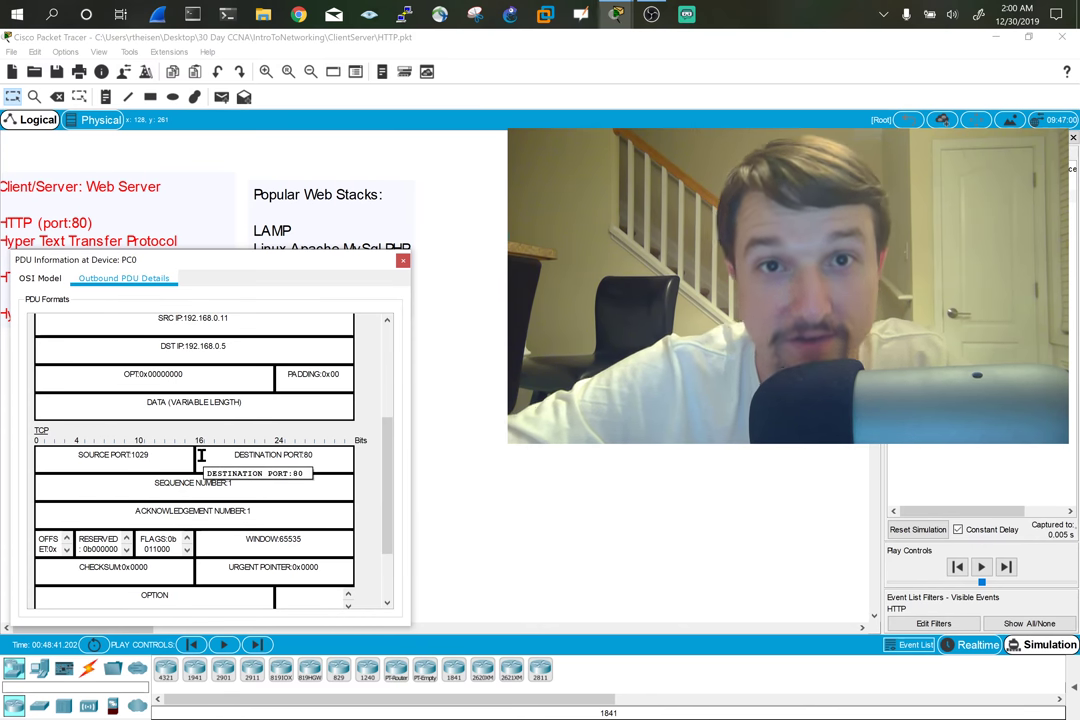
{"action": "mouse_move", "coordinate": [156, 454]}
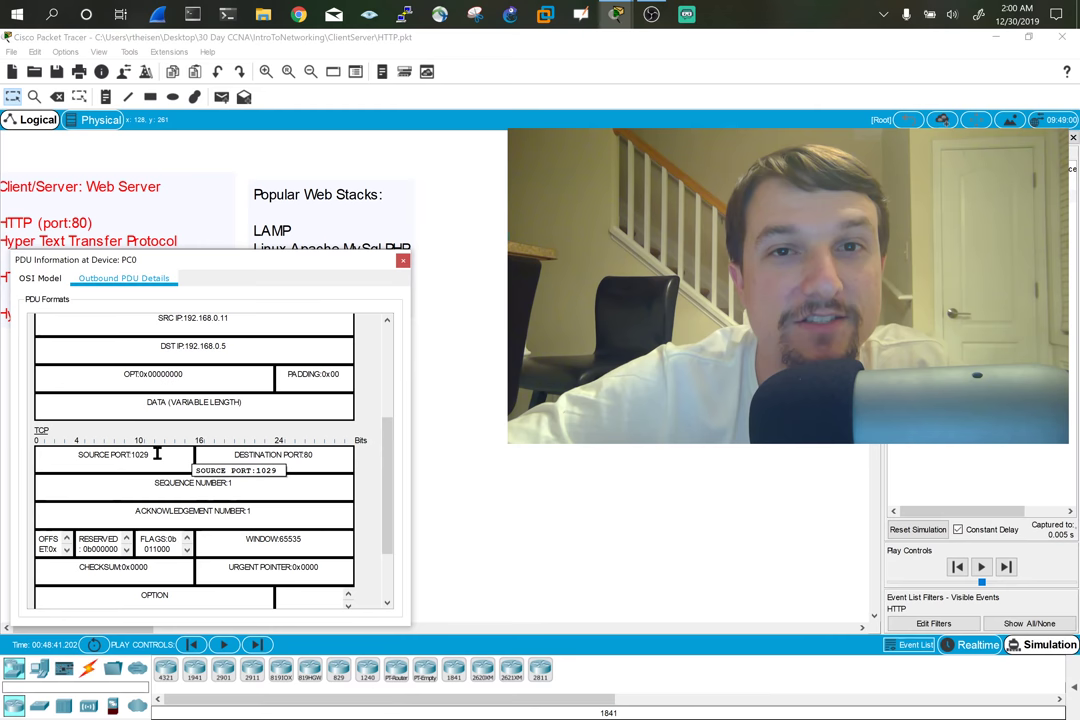
{"action": "scroll", "scroll_direction": "down", "scroll_amount": 3}
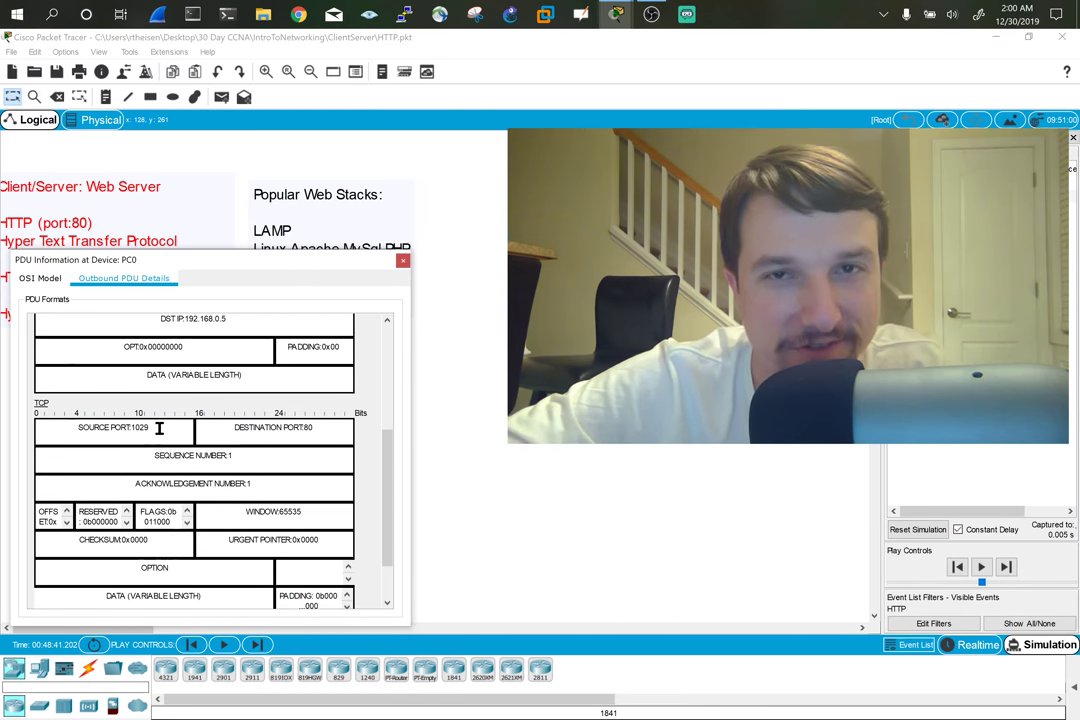
{"action": "double_click", "coordinate": [112, 427]}
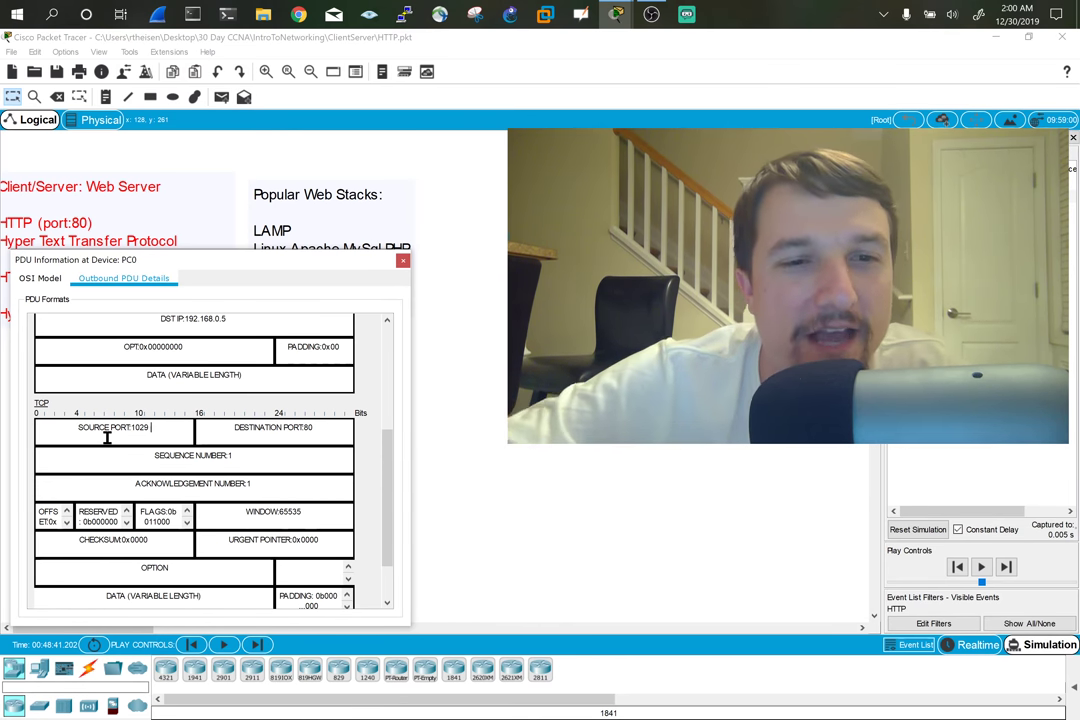
{"action": "mouse_move", "coordinate": [322, 464]}
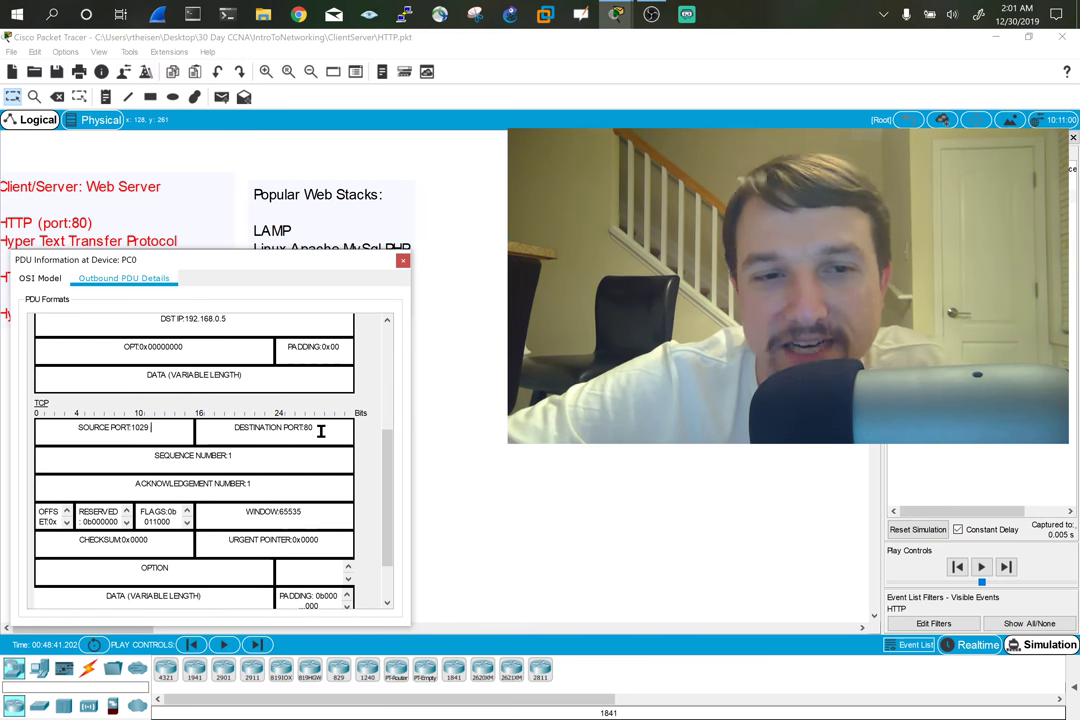
{"action": "mouse_move", "coordinate": [320, 430]}
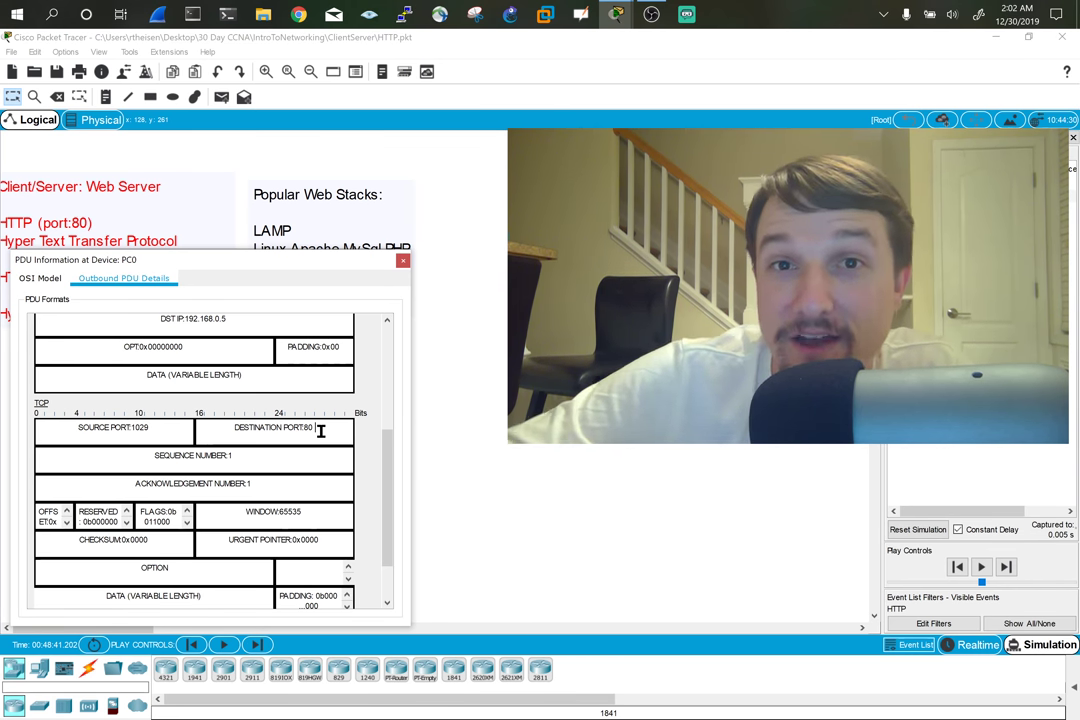
Forward the HTTP request via Switch0 to Server0 and open its PDU details.
{"action": "left_click", "coordinate": [404, 260]}
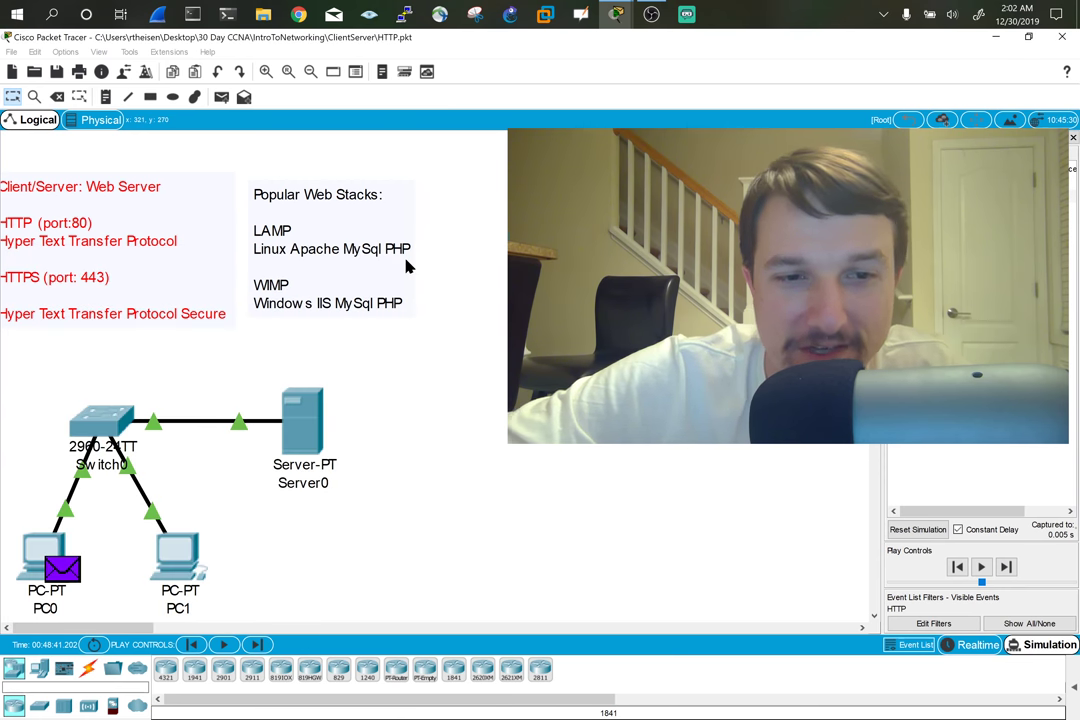
{"action": "left_click", "coordinate": [1006, 567]}
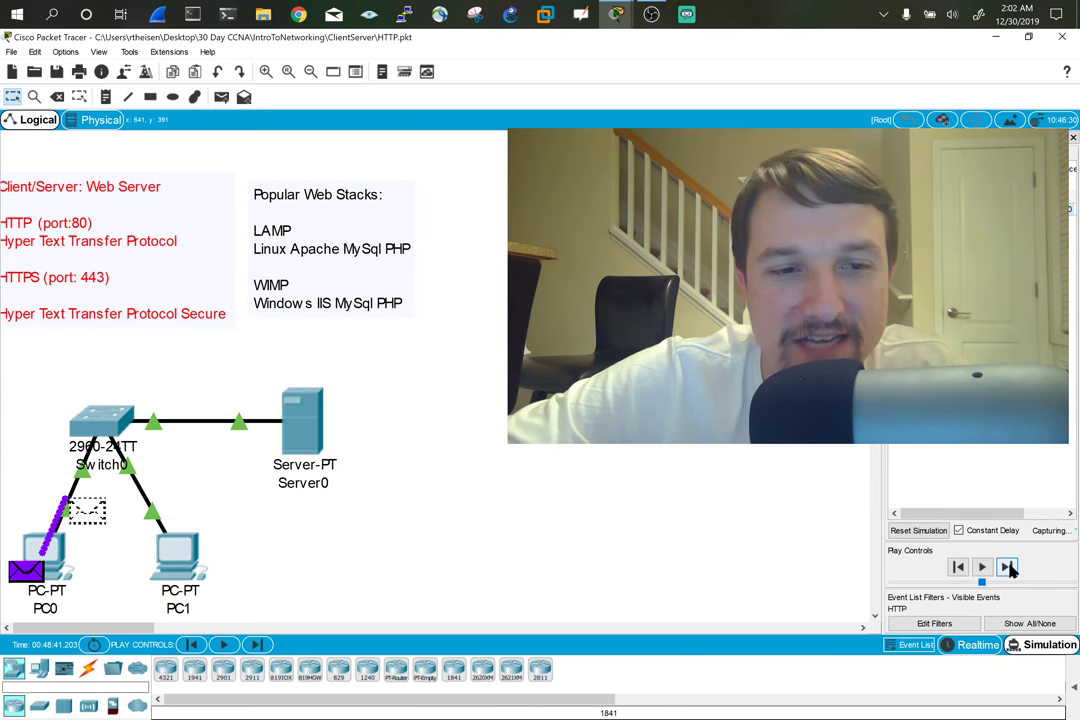
{"action": "left_click", "coordinate": [1007, 567]}
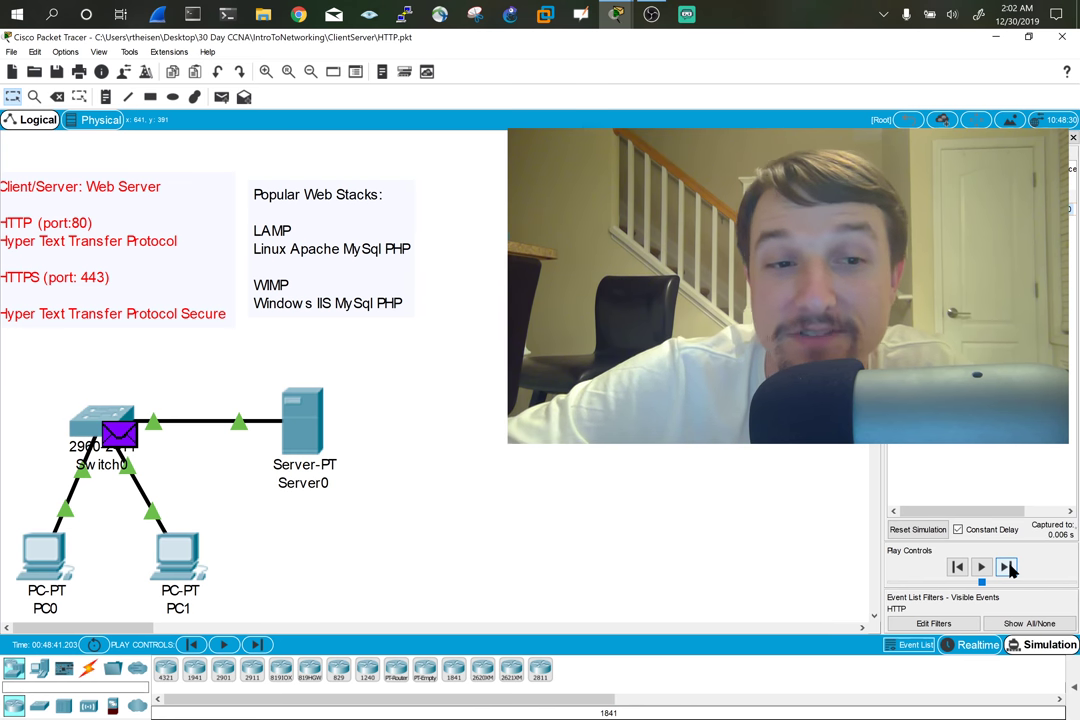
{"action": "left_click", "coordinate": [1007, 567]}
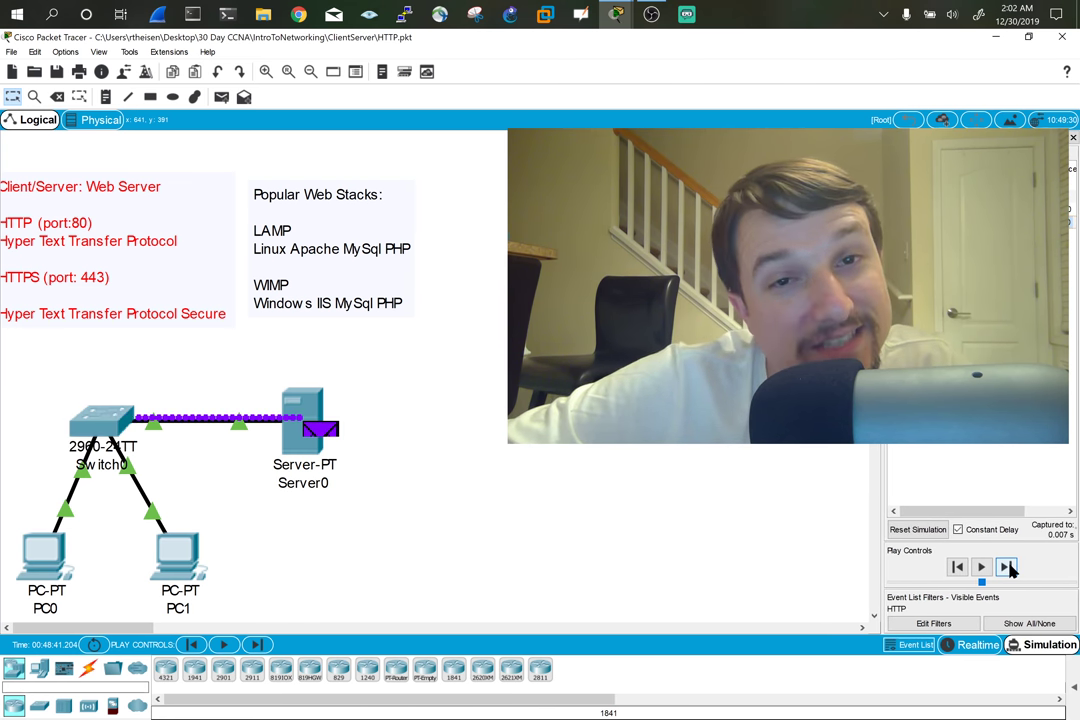
{"action": "left_click", "coordinate": [1006, 567]}
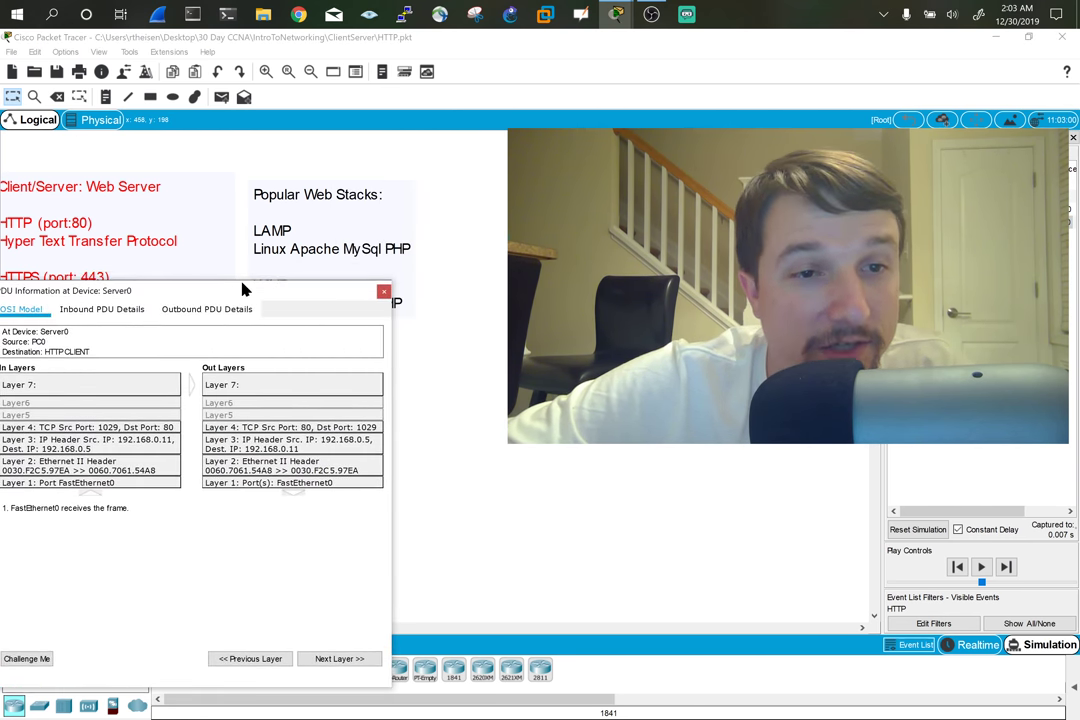
Review Server0's outbound IP and TCP headers: 192.168.0.5 to 192.168.0.11, port 80 to 1029.
{"action": "left_click", "coordinate": [206, 309]}
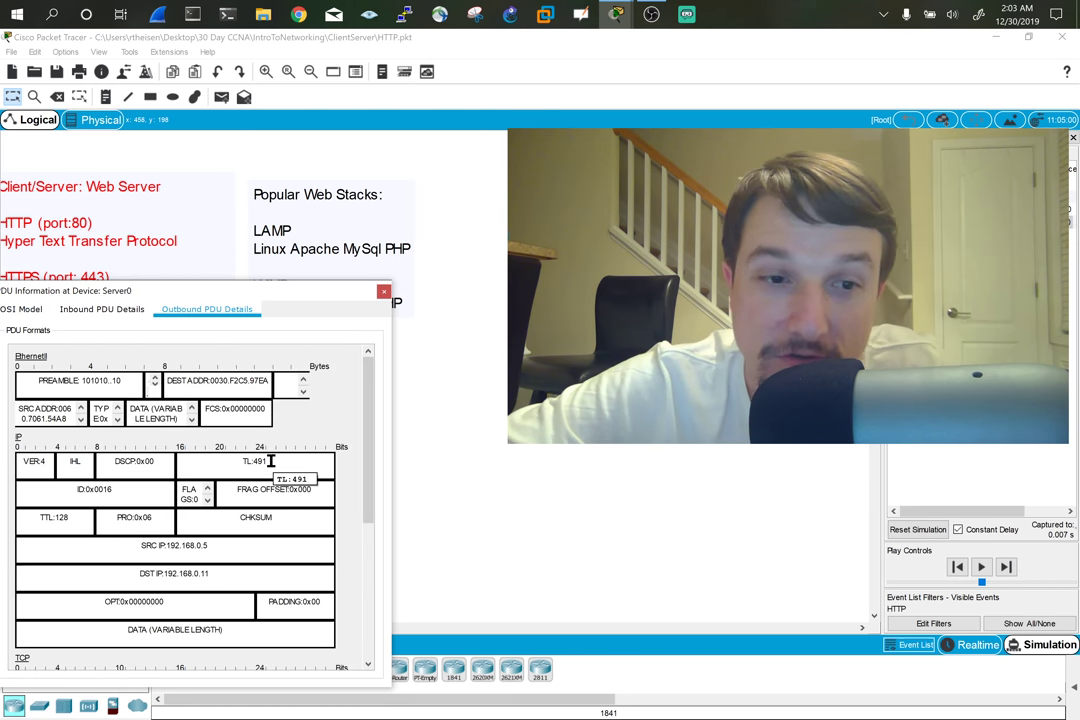
{"action": "scroll", "scroll_direction": "down", "scroll_amount": 3}
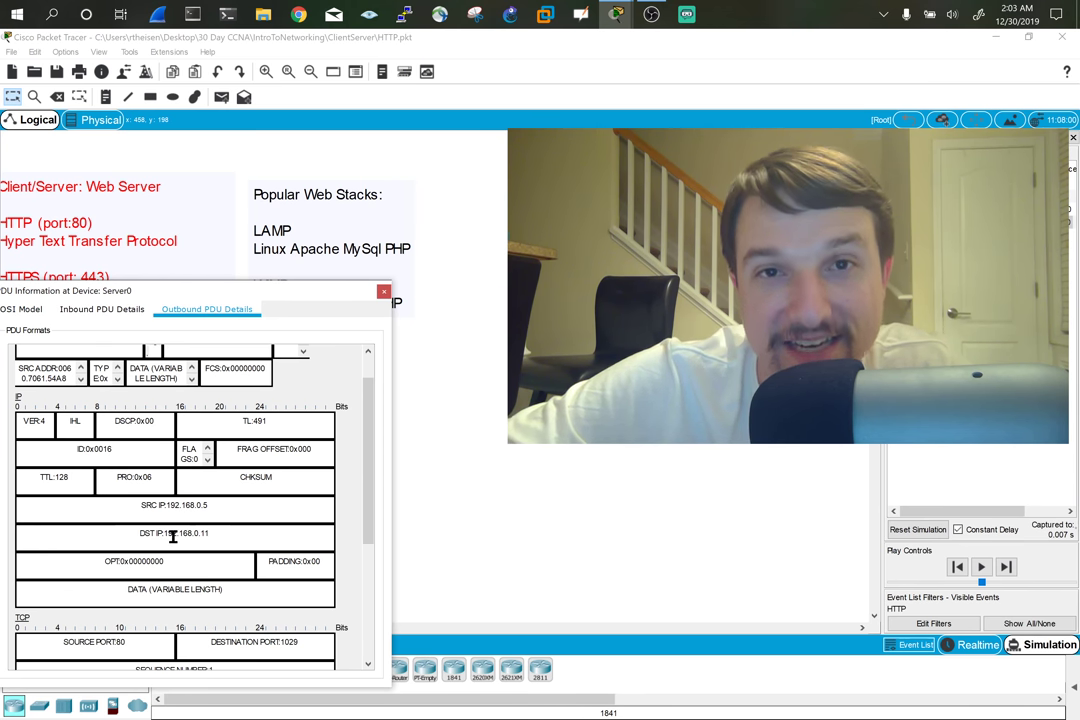
{"action": "mouse_move", "coordinate": [175, 533]}
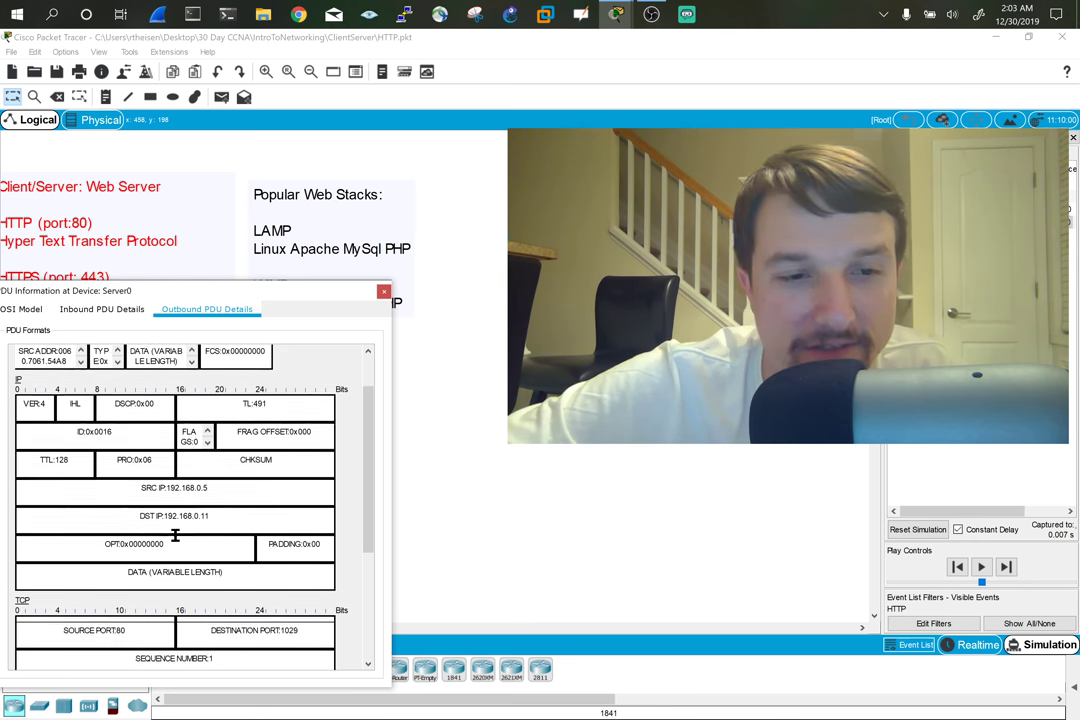
{"action": "scroll", "scroll_direction": "down", "scroll_amount": 3}
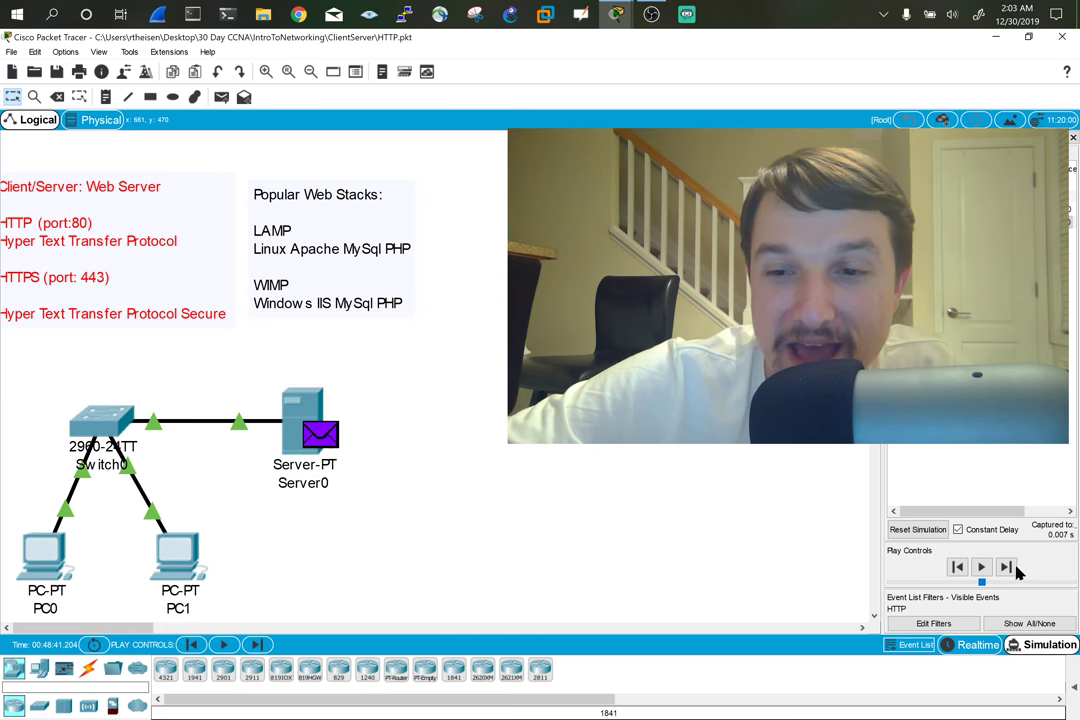
Forward the HTTP reply from Server0 through Switch0 to PC0, reaching 0.009 s.
{"action": "left_click", "coordinate": [1006, 567]}
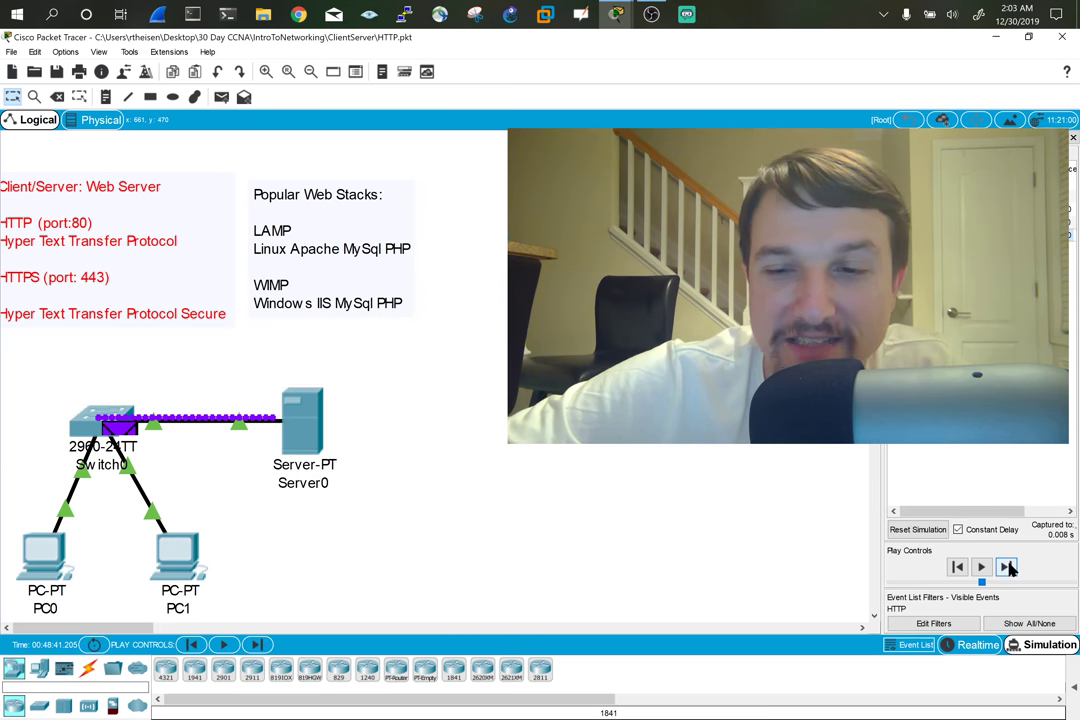
{"action": "left_click", "coordinate": [1007, 567]}
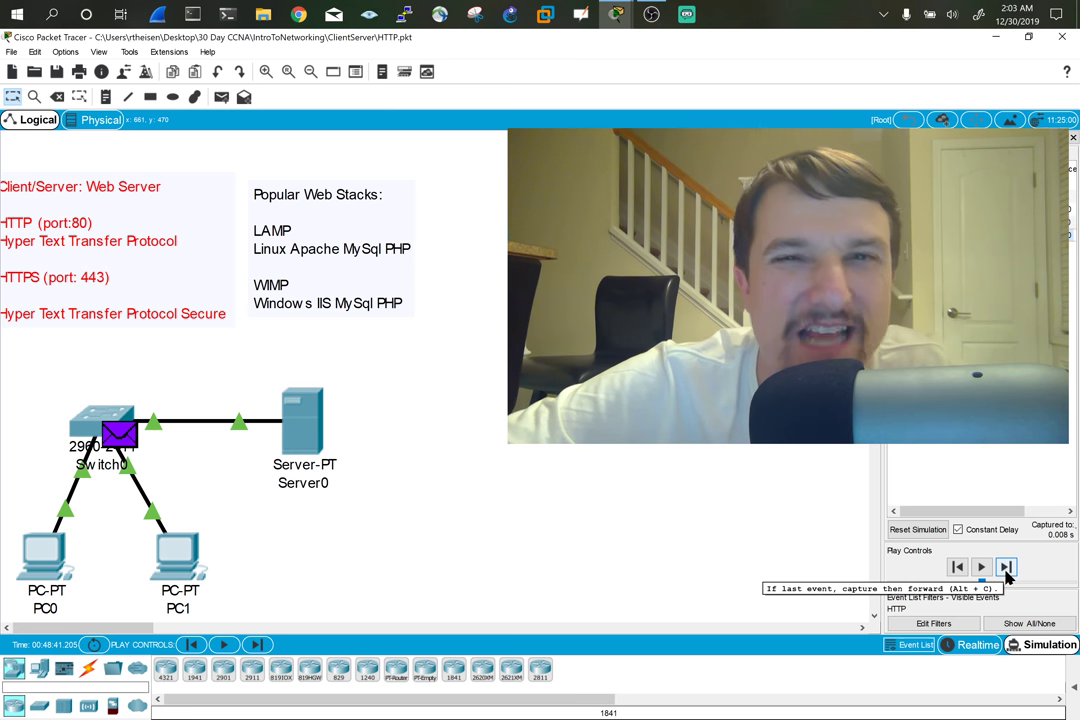
{"action": "left_click", "coordinate": [1006, 567]}
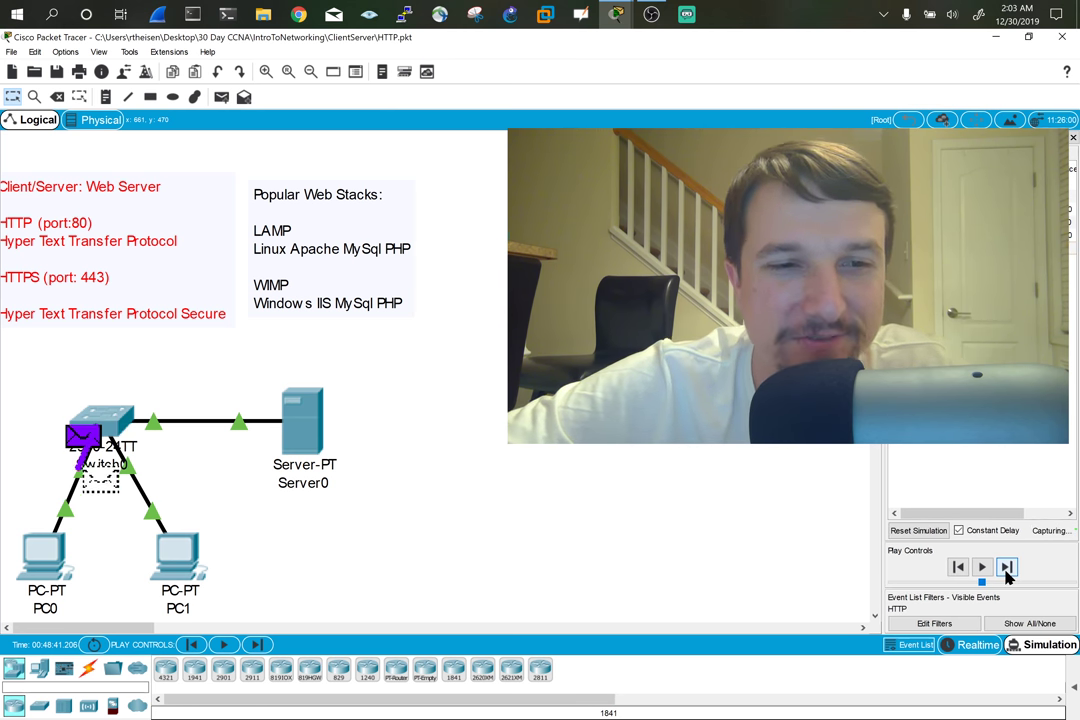
{"action": "left_click", "coordinate": [1006, 567]}
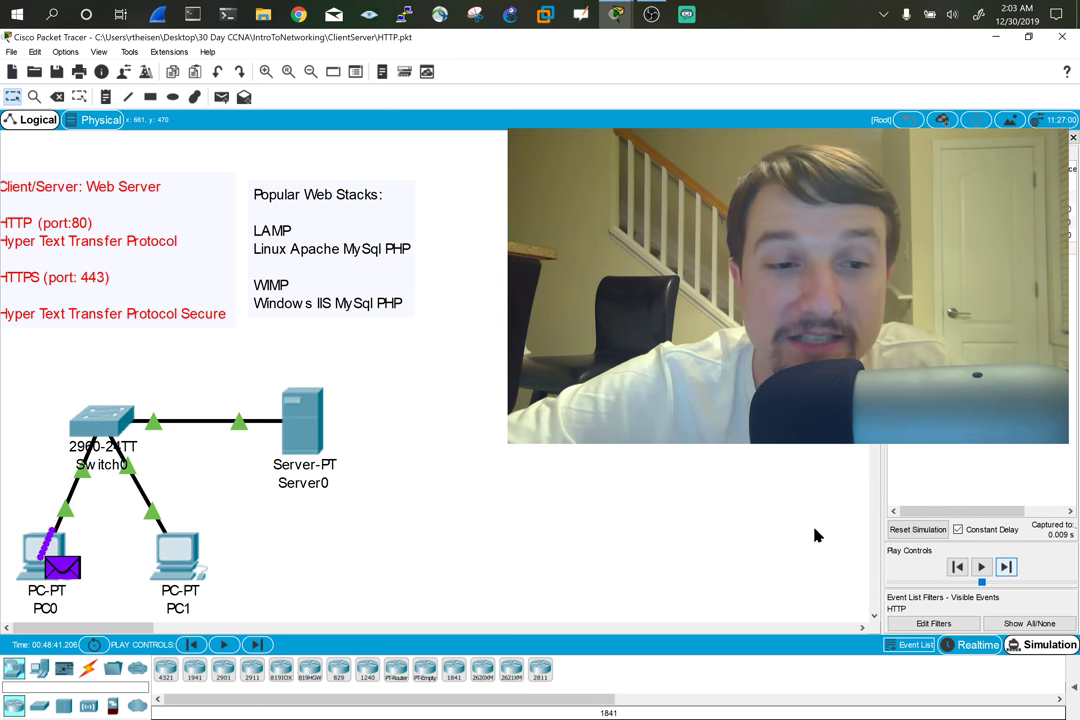